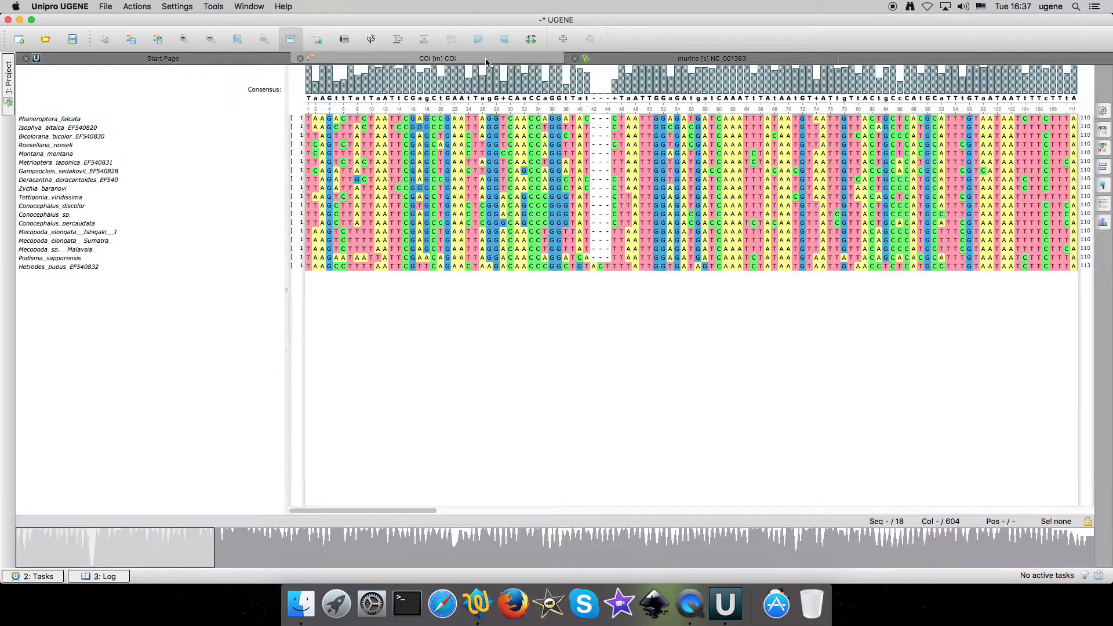
Show the Search in Alignment panel, switch its context to Sequence Names, then back to Sequences
{"action": "left_click", "coordinate": [709, 58]}
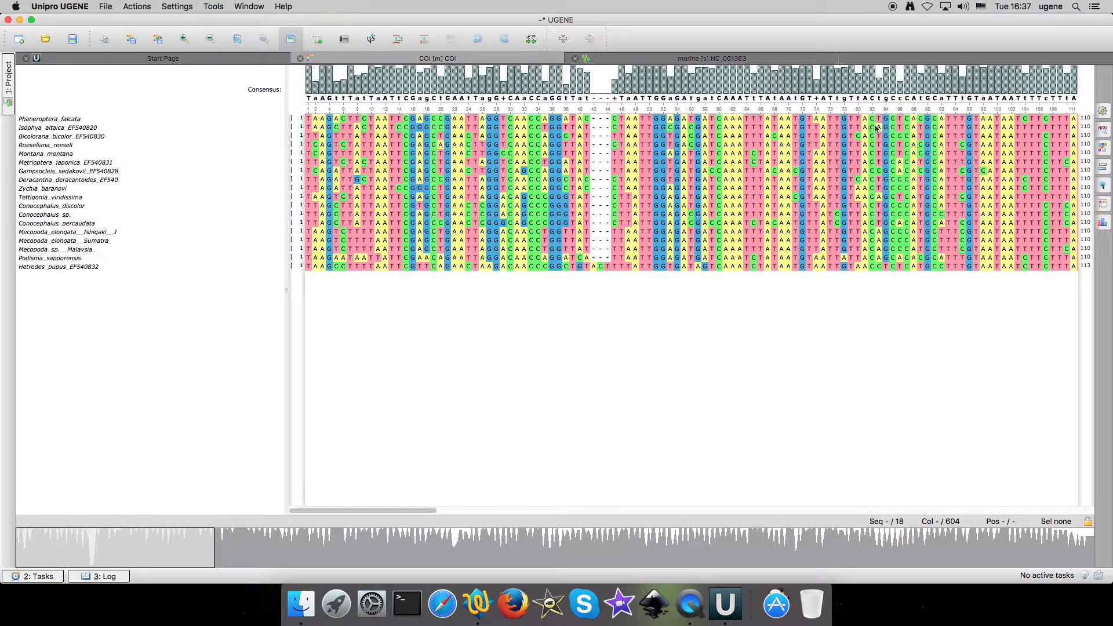
{"action": "left_click", "coordinate": [1103, 129]}
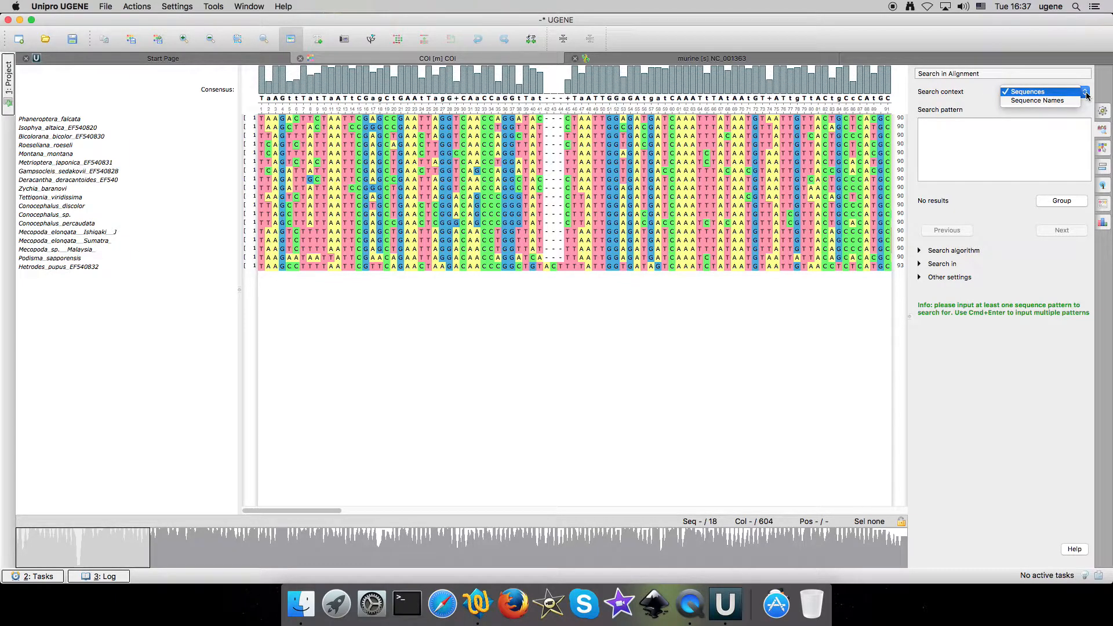
{"action": "mouse_move", "coordinate": [1039, 100]}
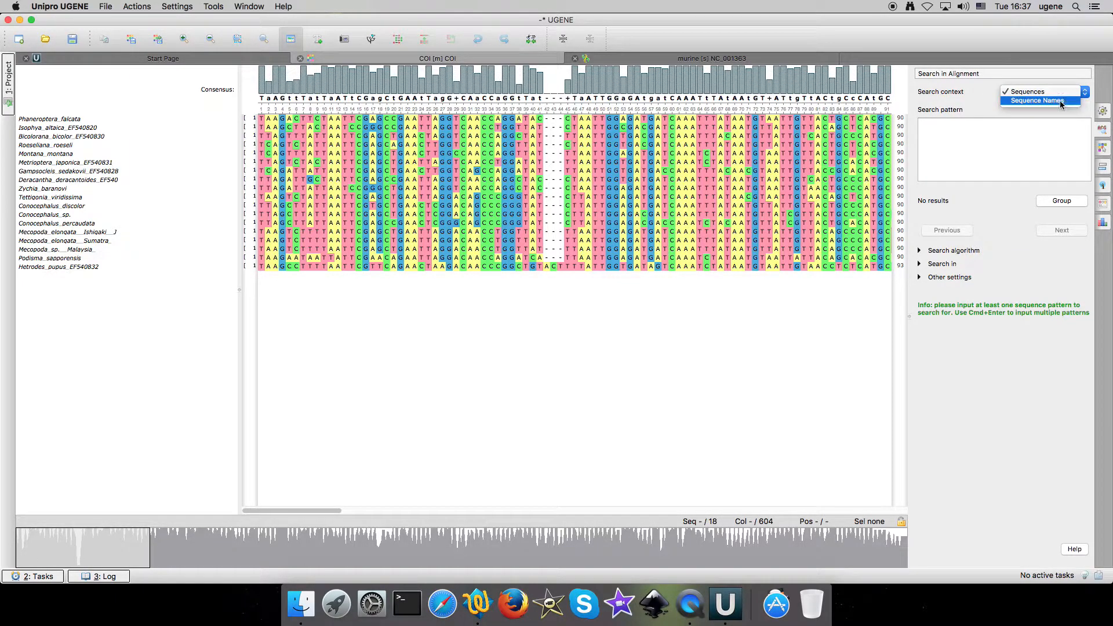
{"action": "left_click", "coordinate": [1041, 99]}
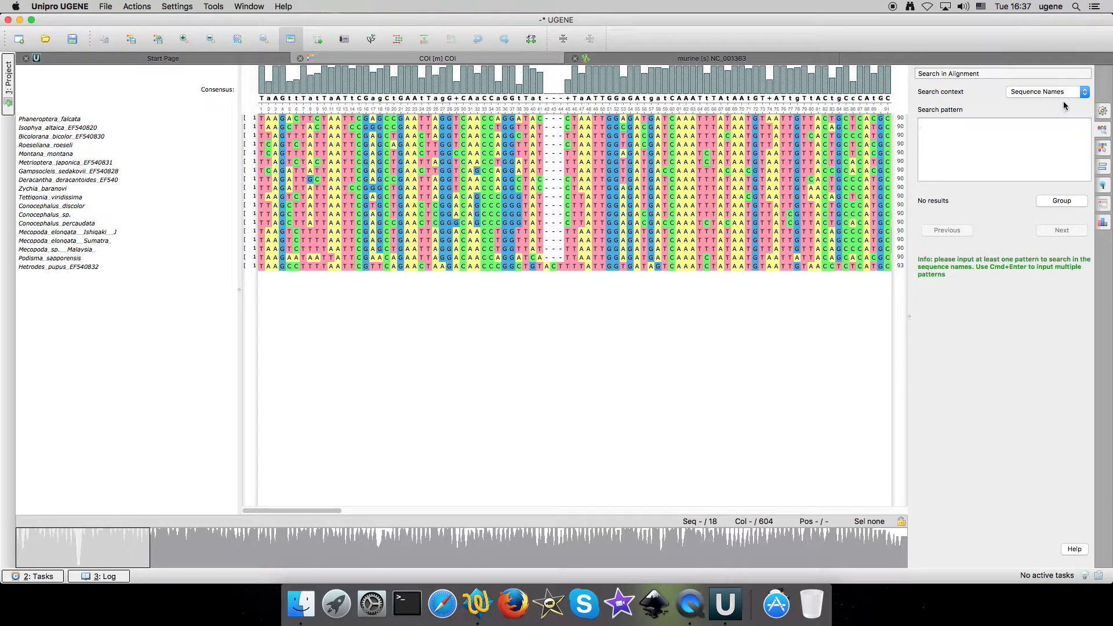
{"action": "left_click", "coordinate": [1046, 91]}
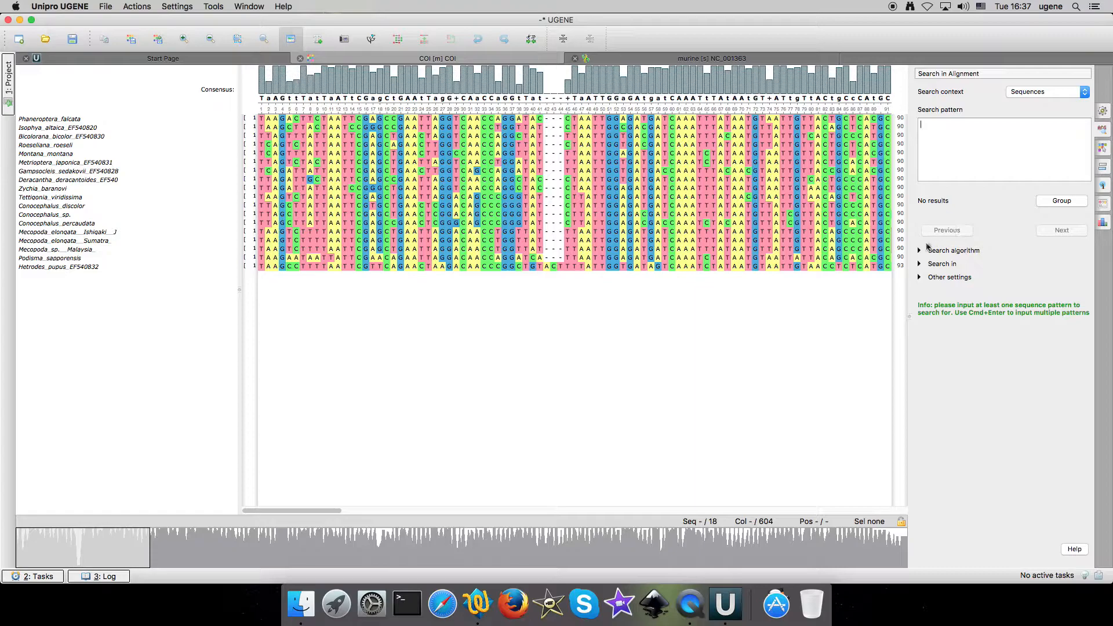
Expand Search algorithm (exact), Search in (whole alignment) and Other settings (100000 result limit)
{"action": "left_click", "coordinate": [919, 250]}
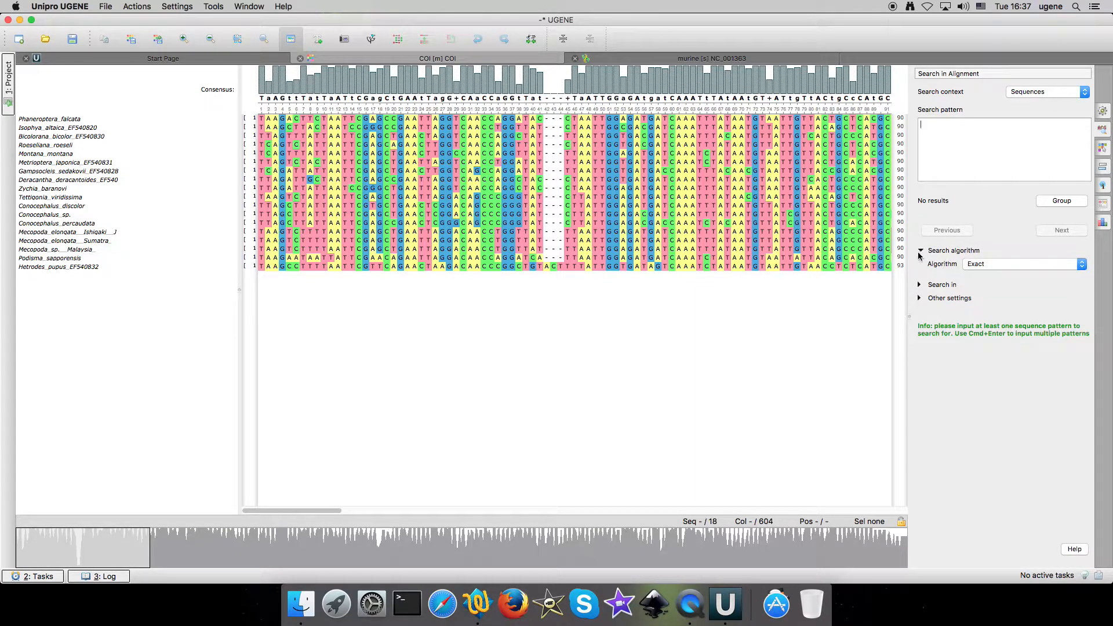
{"action": "left_click", "coordinate": [942, 284]}
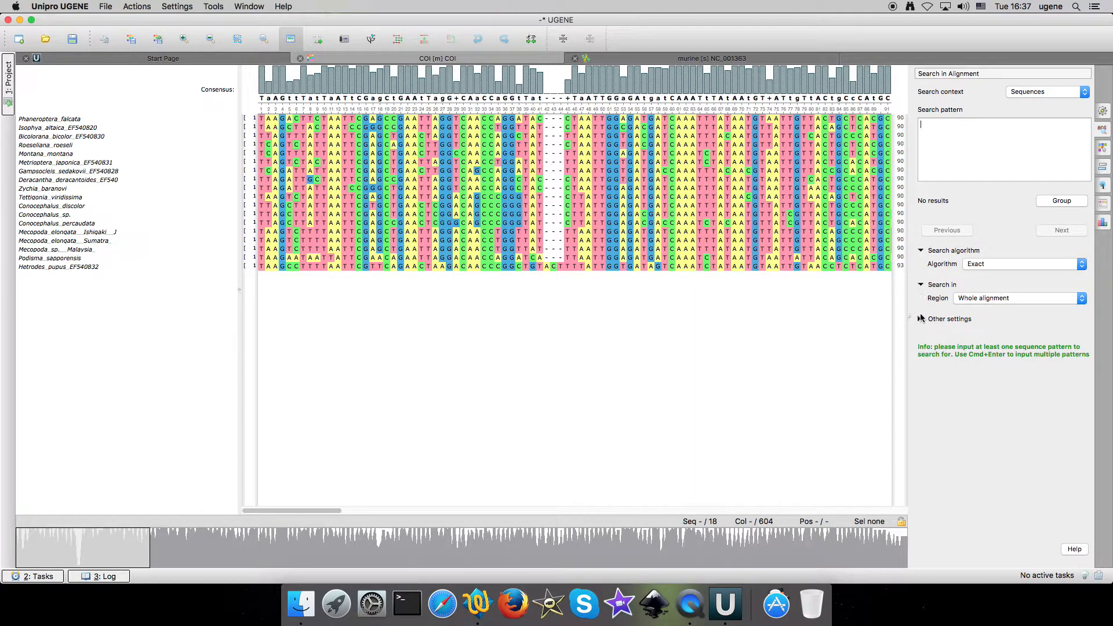
{"action": "left_click", "coordinate": [922, 319]}
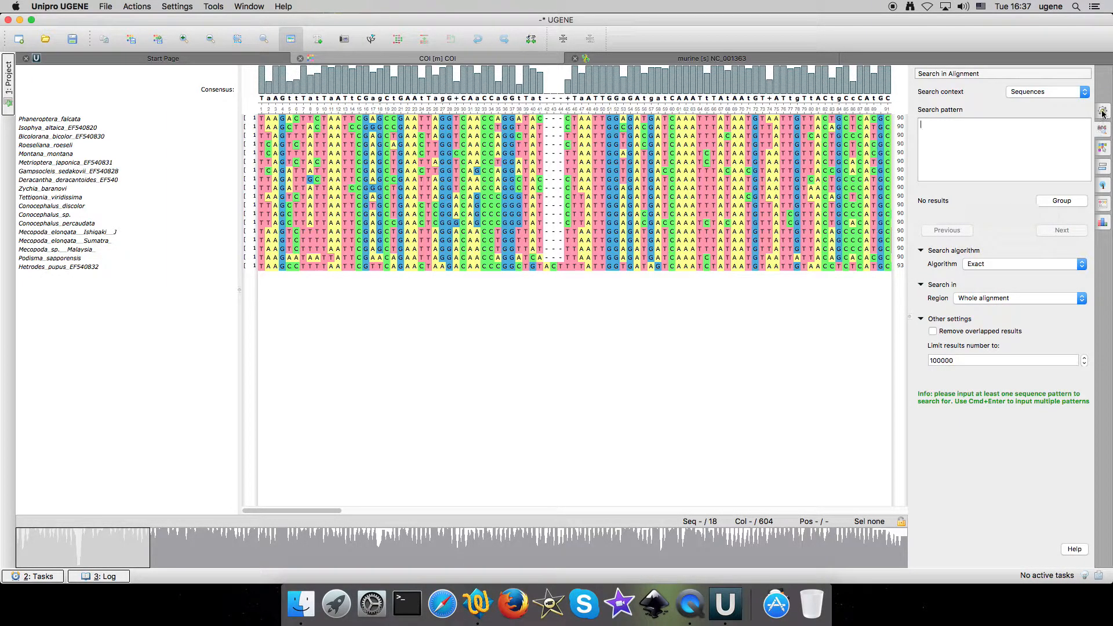
From the General tab, sort the 18 COI sequences by Name in Ascending order
{"action": "left_click", "coordinate": [1103, 113]}
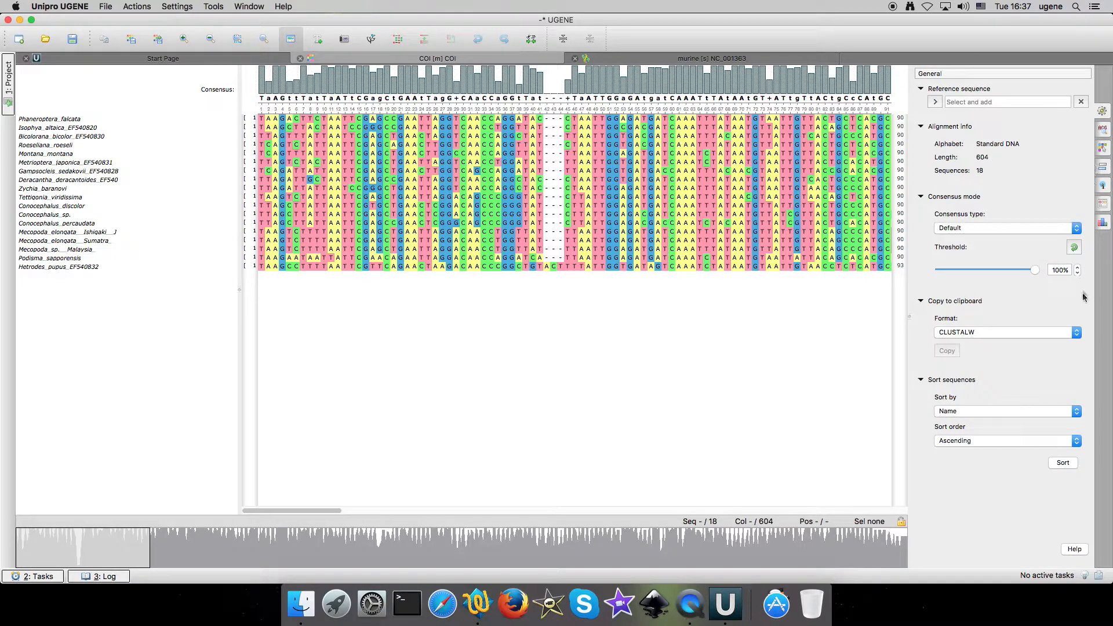
{"action": "left_click", "coordinate": [1002, 410]}
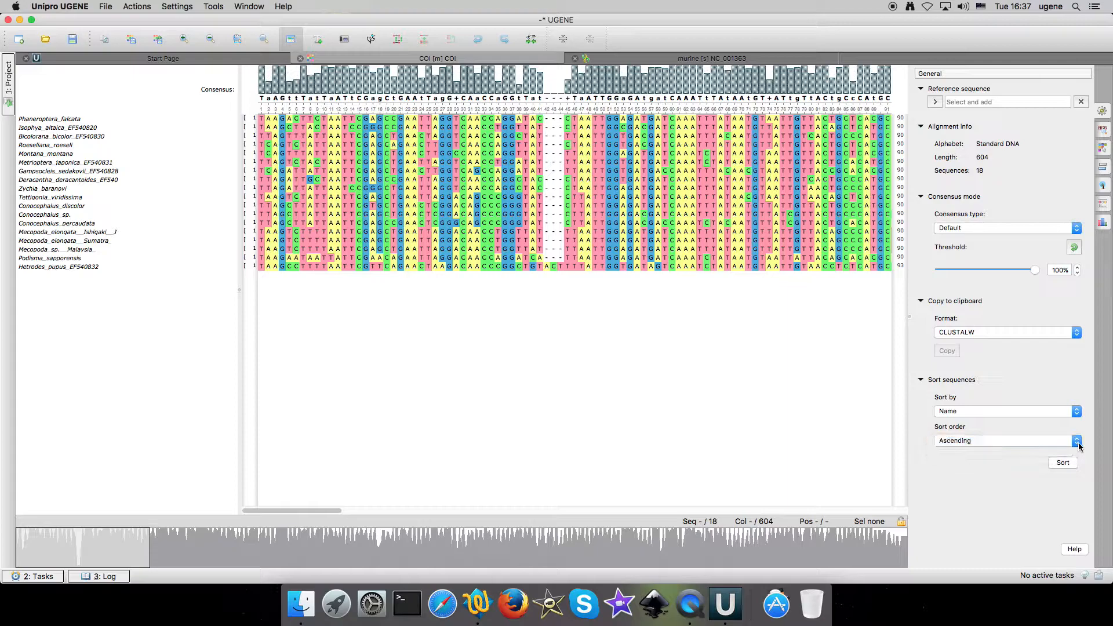
{"action": "left_click", "coordinate": [1062, 462]}
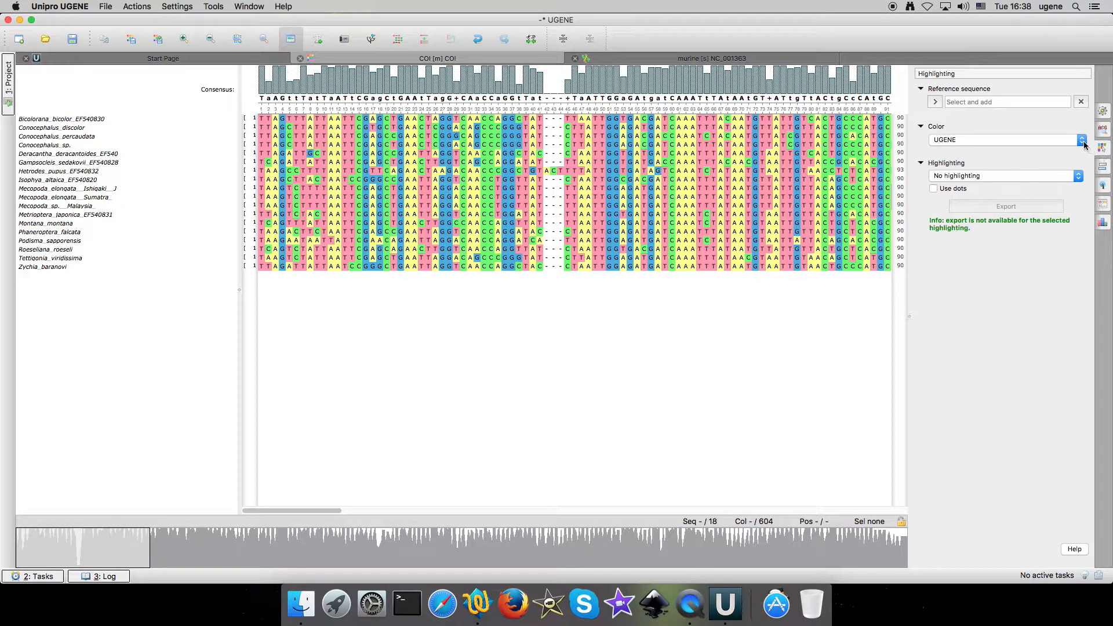
Recolour the alignment with Weak similarities, then another scheme, then restore the UGENE default
{"action": "left_click", "coordinate": [1004, 139]}
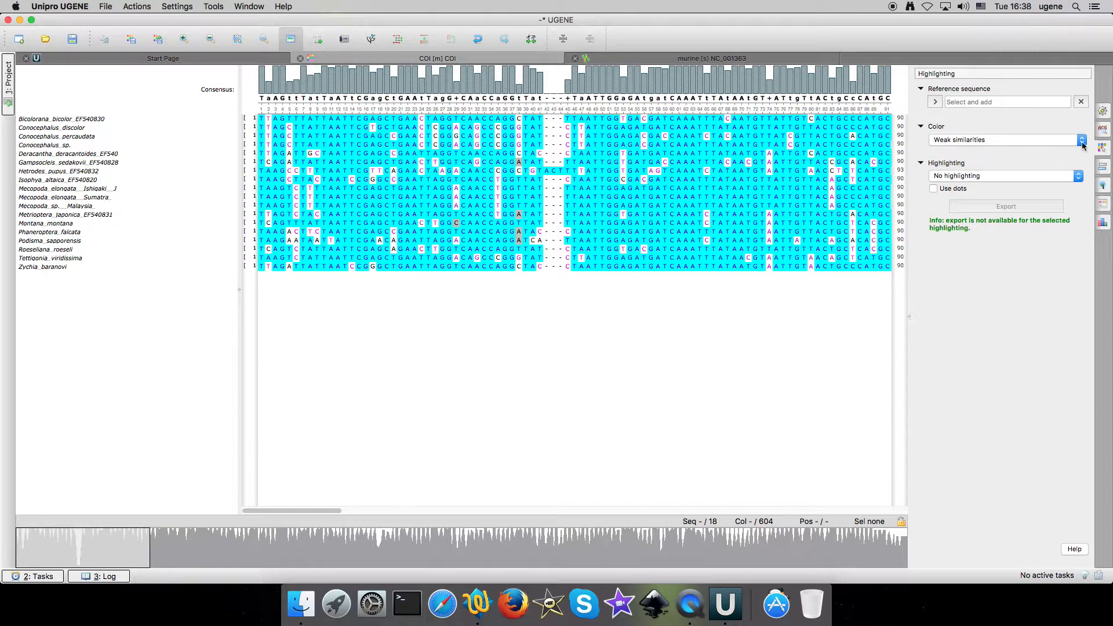
{"action": "left_click", "coordinate": [1002, 139]}
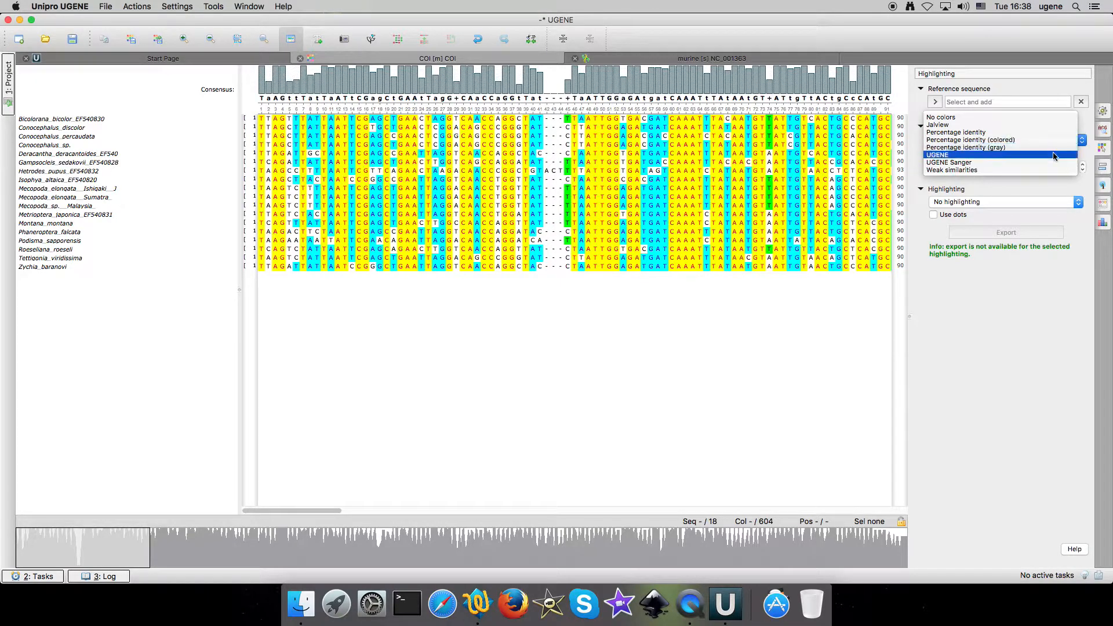
{"action": "left_click", "coordinate": [937, 154]}
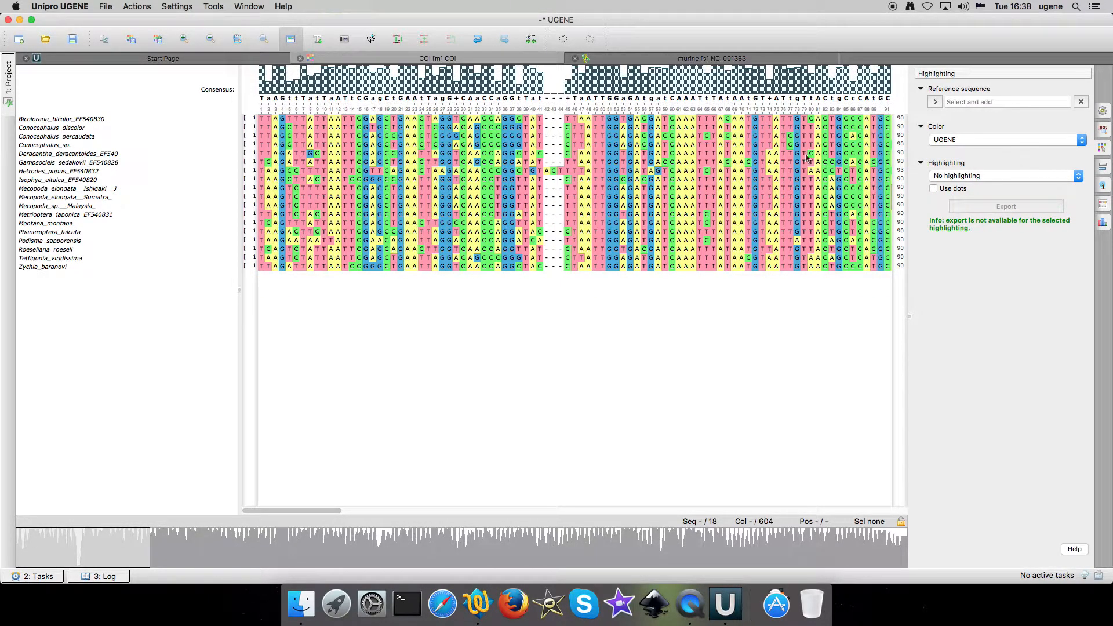
{"action": "mouse_move", "coordinate": [458, 42]}
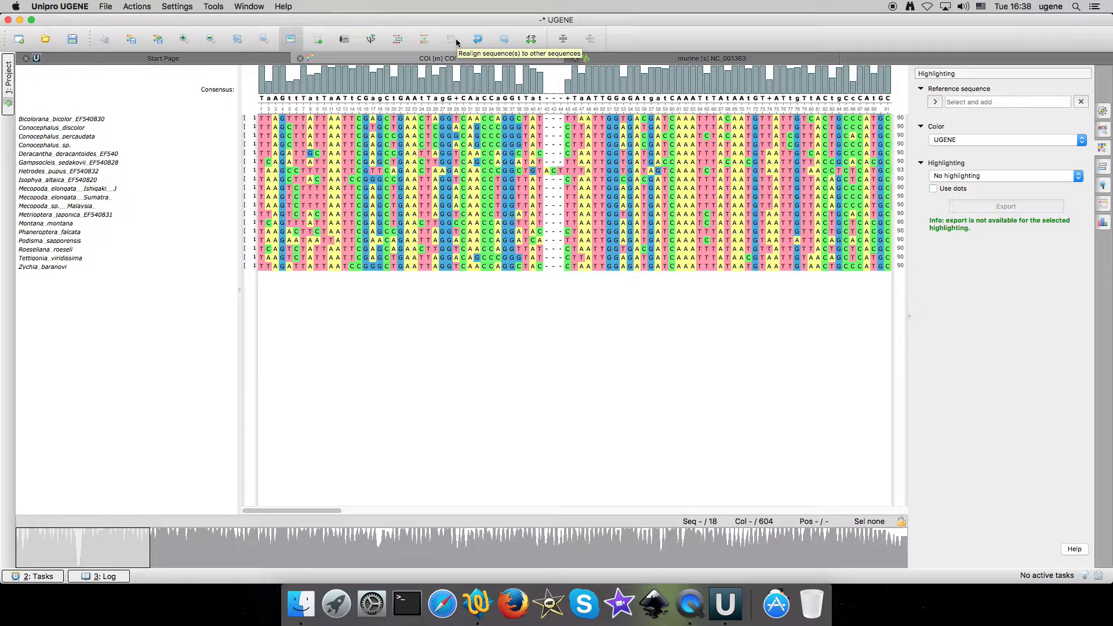
{"action": "mouse_move", "coordinate": [293, 113]}
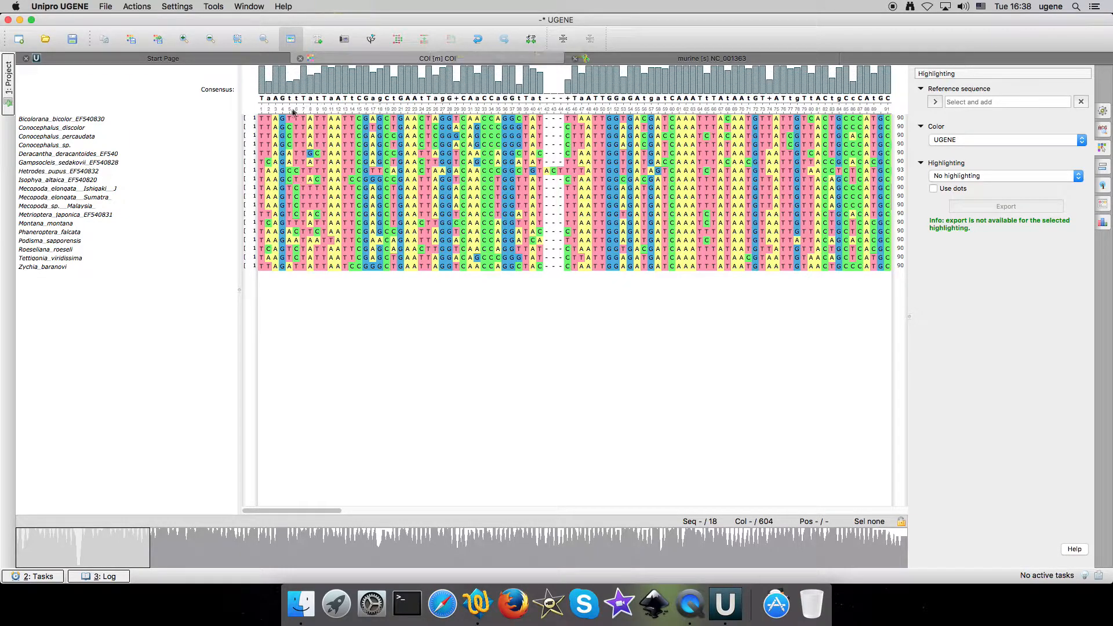
Select the Hetrodes_pupus_EF540832 row so it can be realigned to the other sequences
{"action": "left_click", "coordinate": [62, 172]}
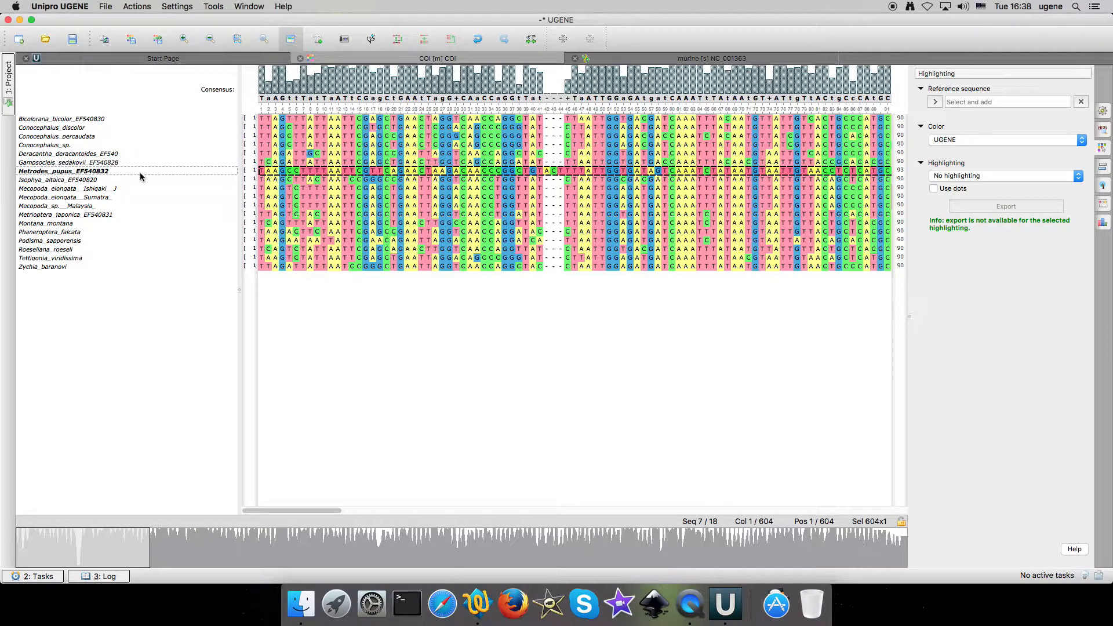
{"action": "mouse_move", "coordinate": [298, 126]}
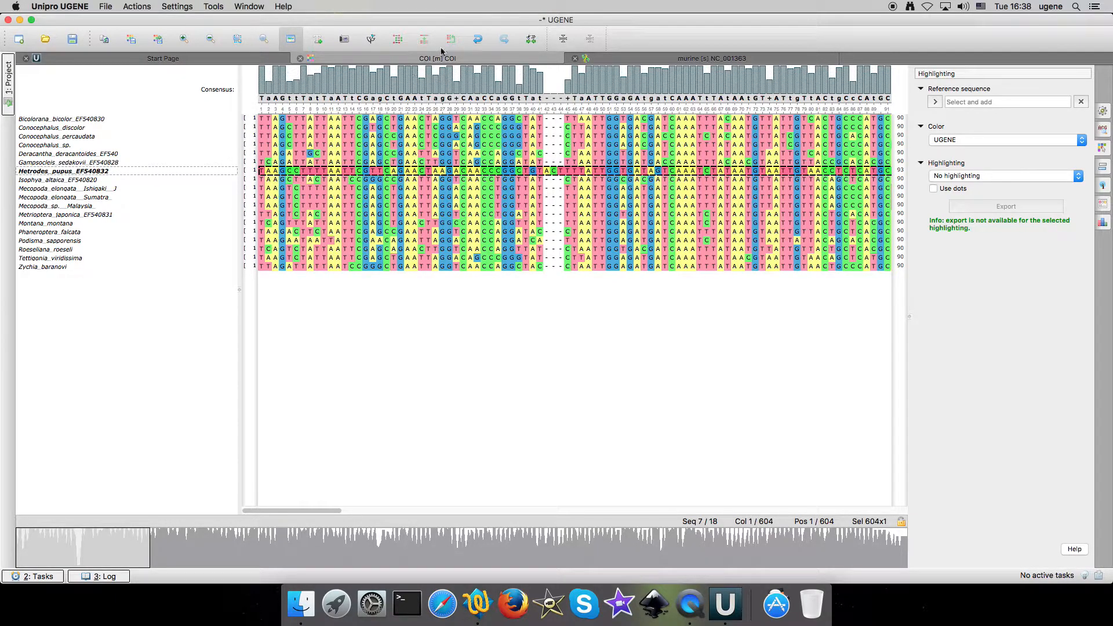
{"action": "mouse_move", "coordinate": [451, 39]}
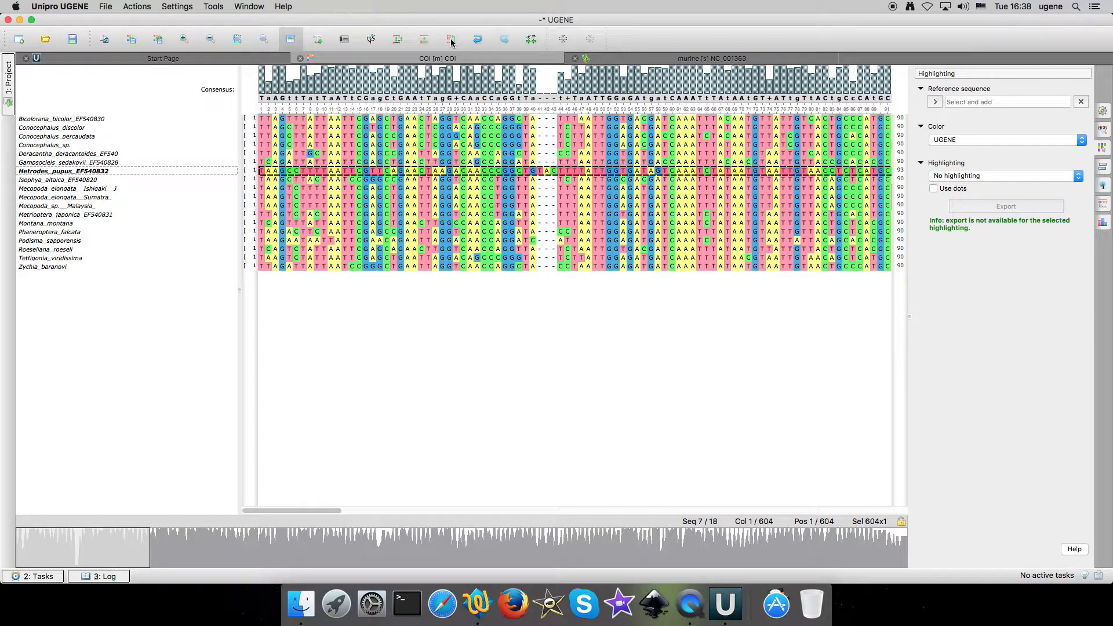
{"action": "mouse_move", "coordinate": [508, 58]}
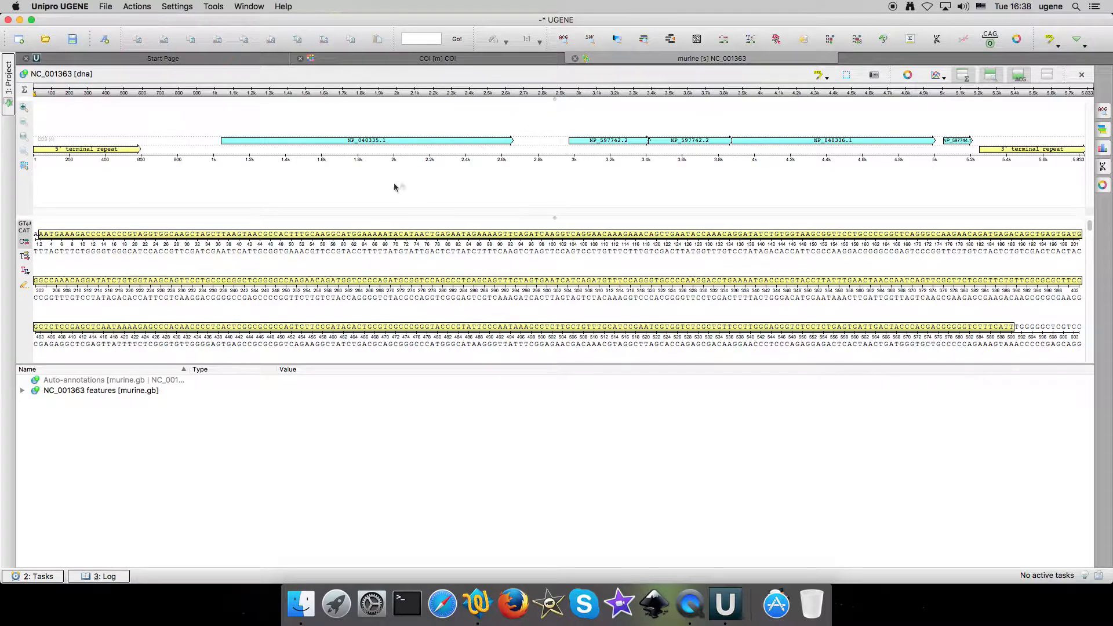
Show all amino-acid translation frames for the murine NC_001363 sequence
{"action": "left_click", "coordinate": [24, 256]}
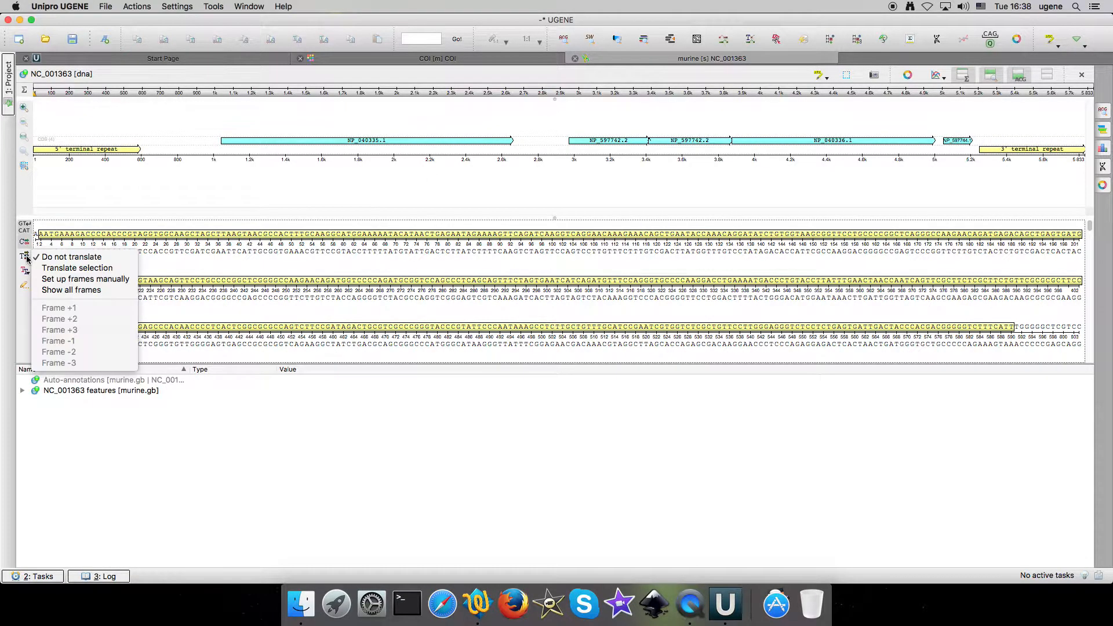
{"action": "left_click", "coordinate": [71, 290]}
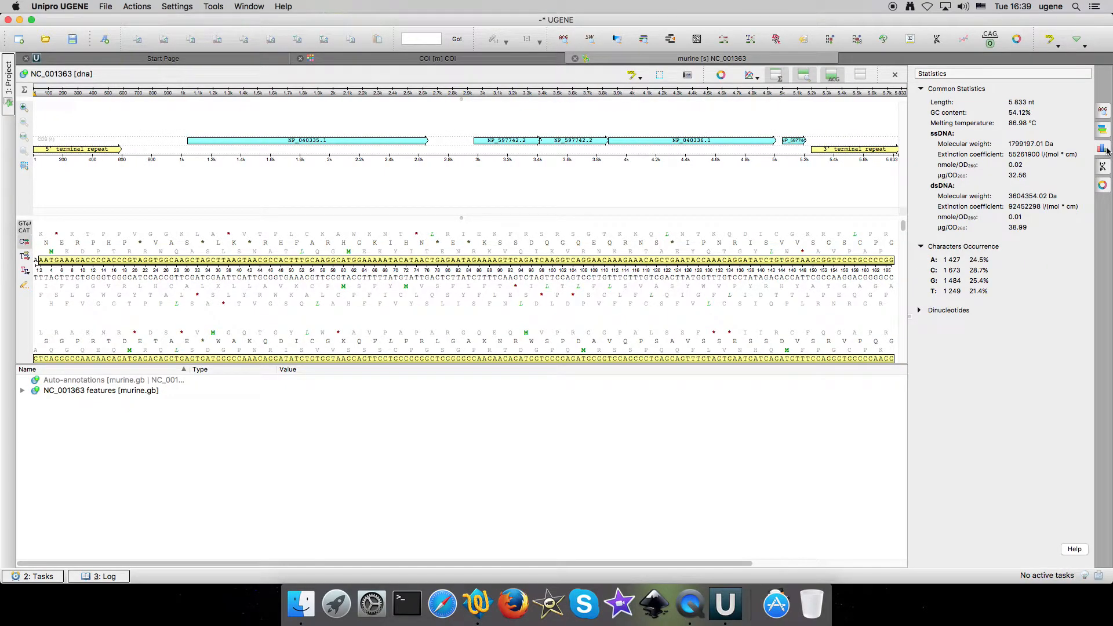
{"action": "mouse_move", "coordinate": [984, 307]}
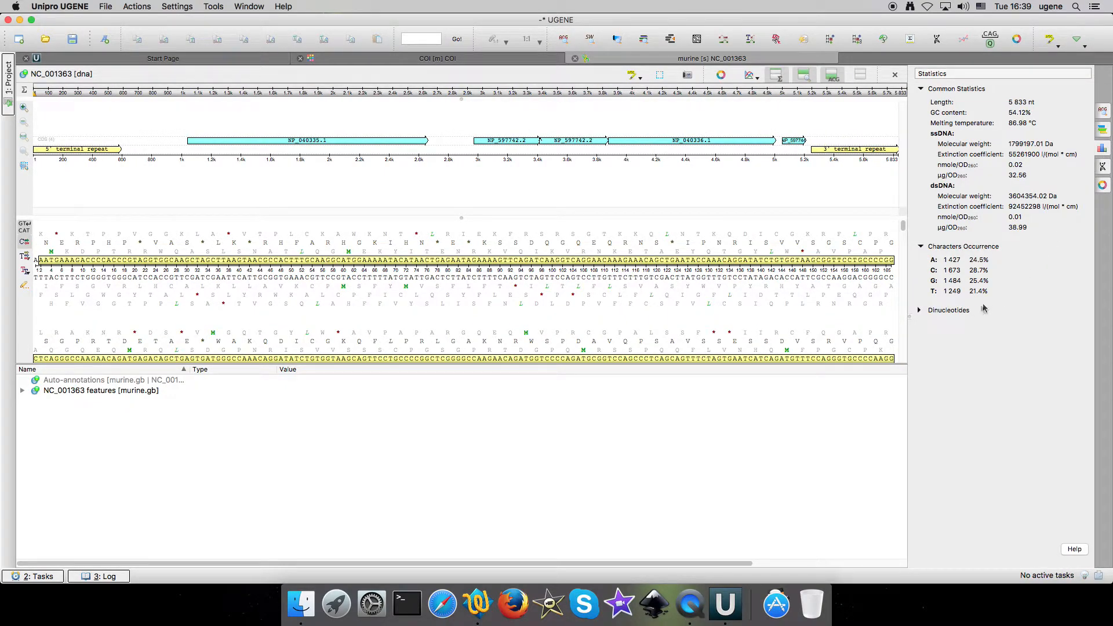
Expand the Dinucleotides statistics for NC_001363 (e.g. AA 391, CC 579, GC 365)
{"action": "left_click", "coordinate": [920, 311]}
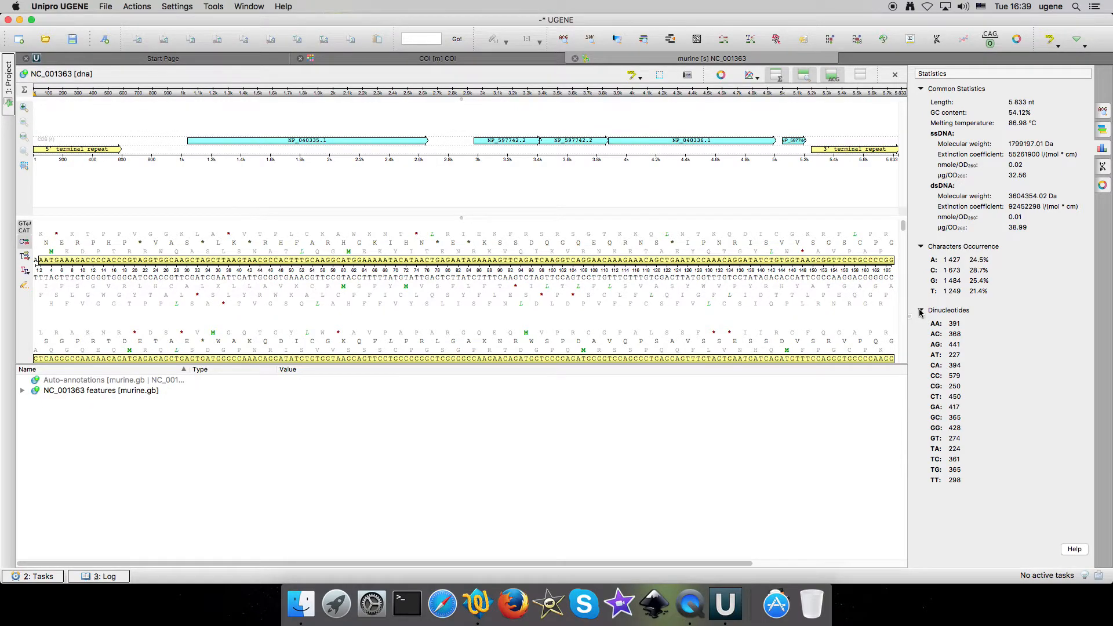